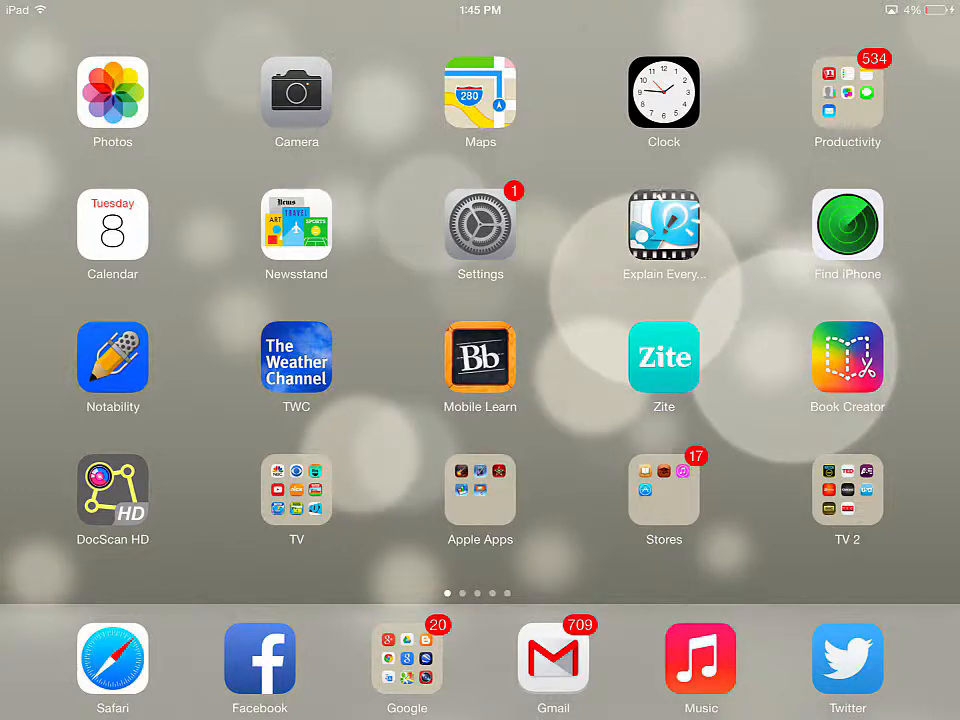
Step: Launch Settings and scroll General down to the Auto-Lock, Passcode Lock and Restrictions rows
left_click(480, 224)
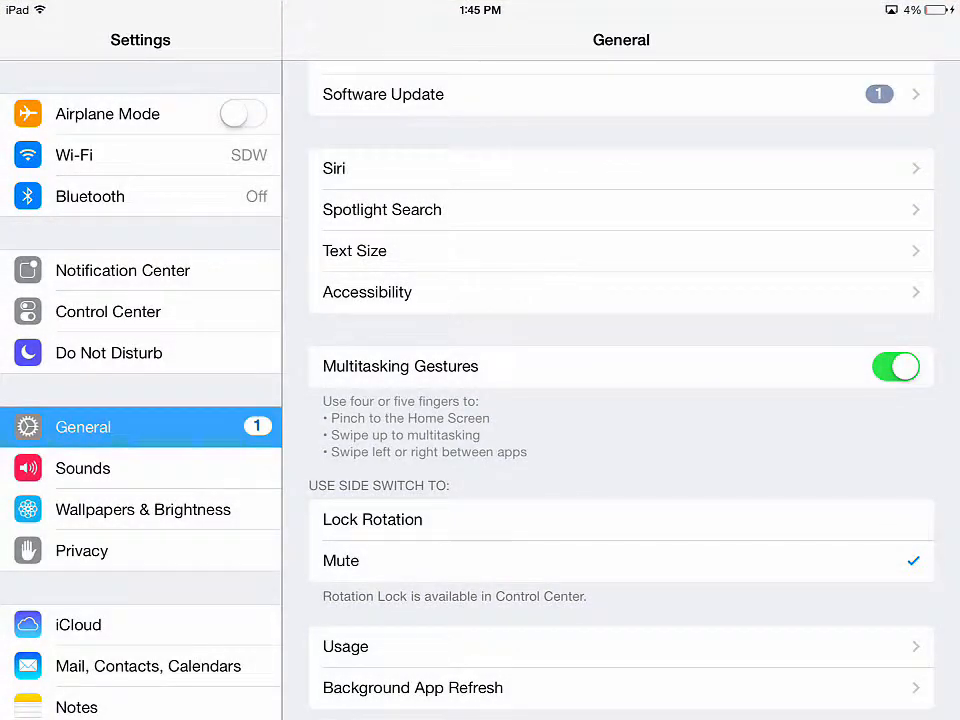
scroll("up", 3)
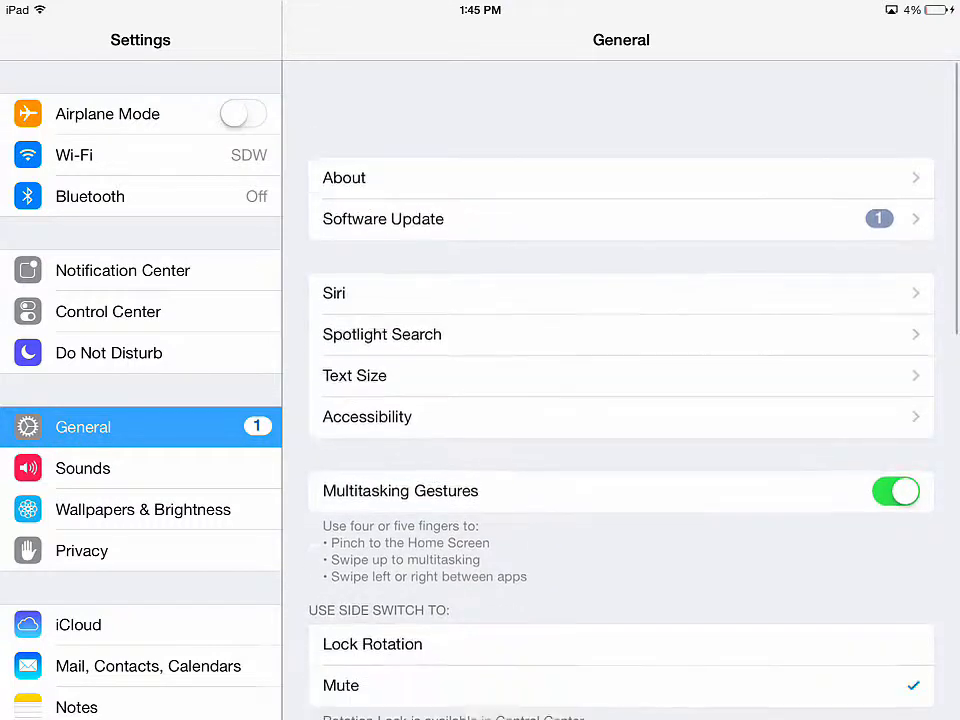
scroll("up", 3)
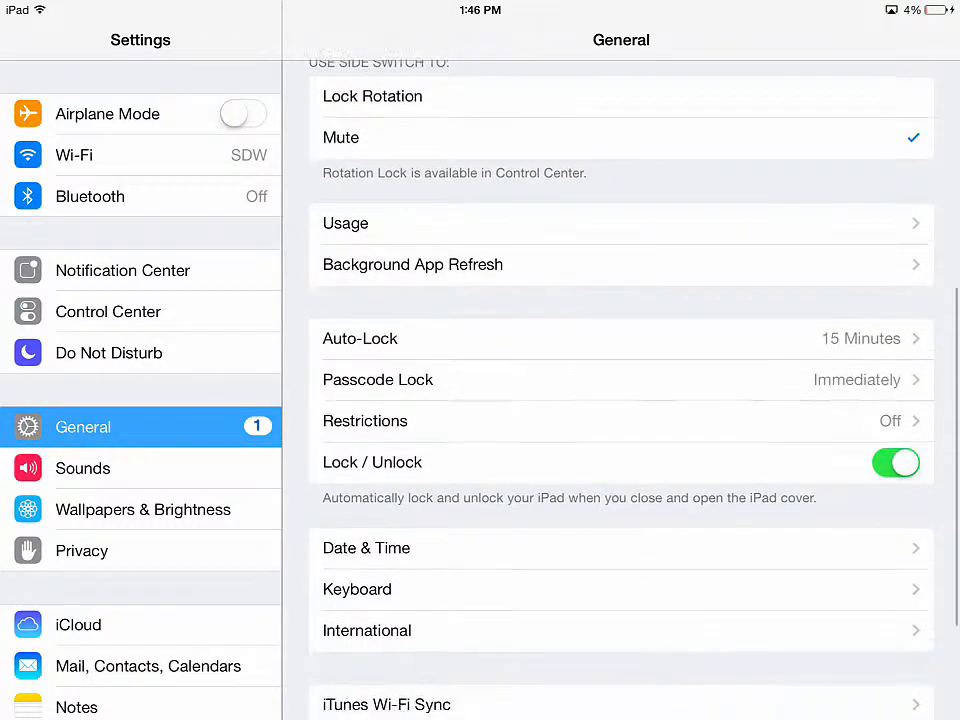
Step: Scroll further to bring Restrictions into view and reach its page
scroll("up", 3)
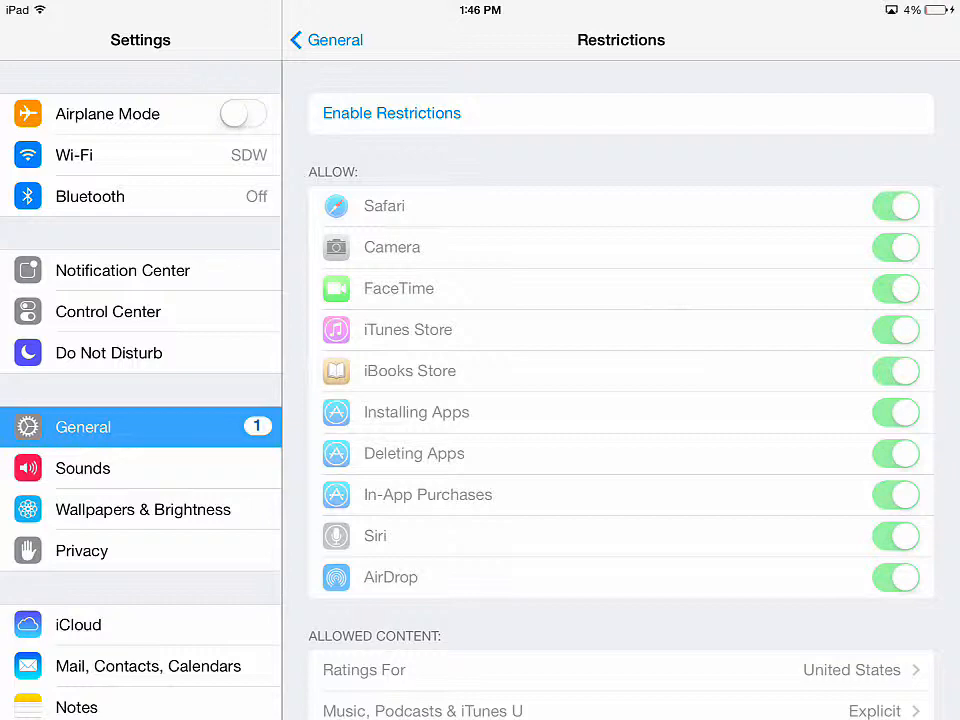
Step: Enable Restrictions and set a four-digit restrictions passcode
left_click(390, 112)
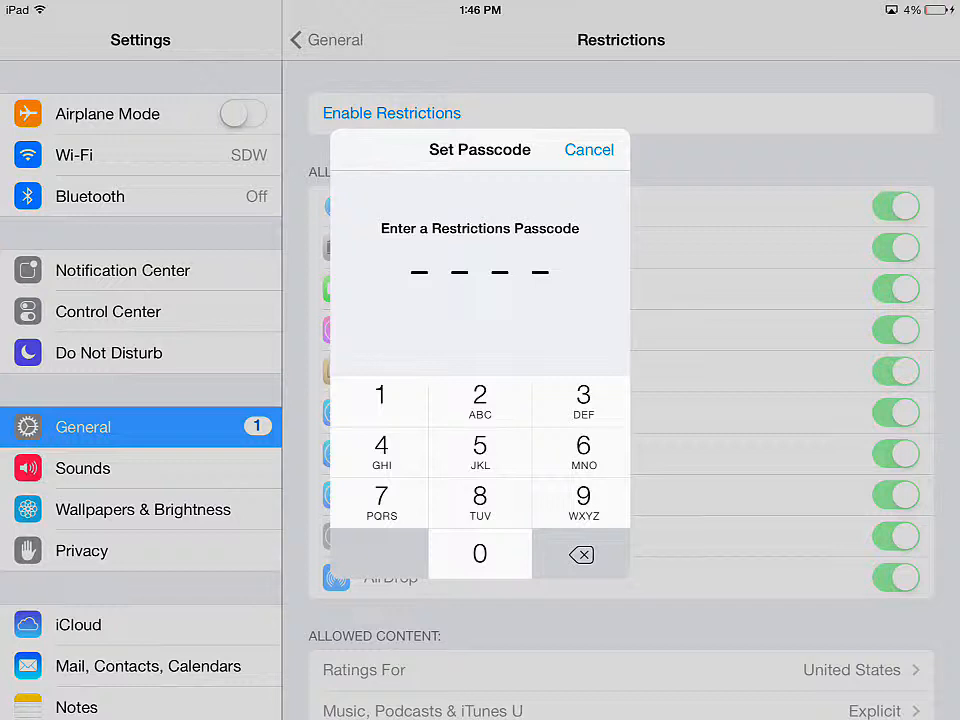
left_click(380, 404)
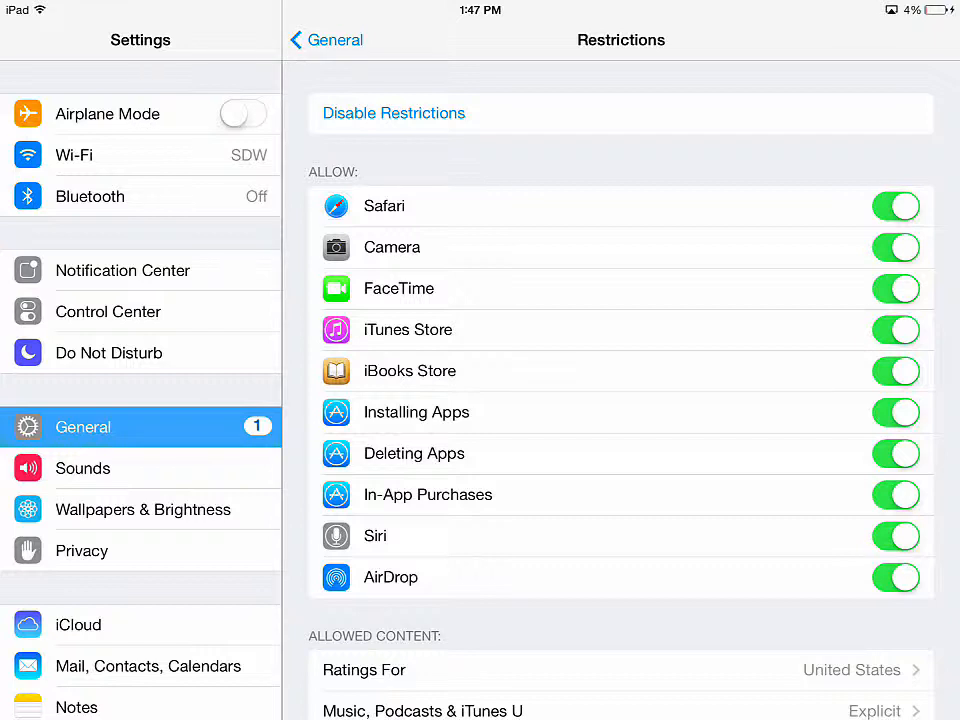
Step: Exit Settings back to the Home Screen with the app icons showing
left_click(894, 452)
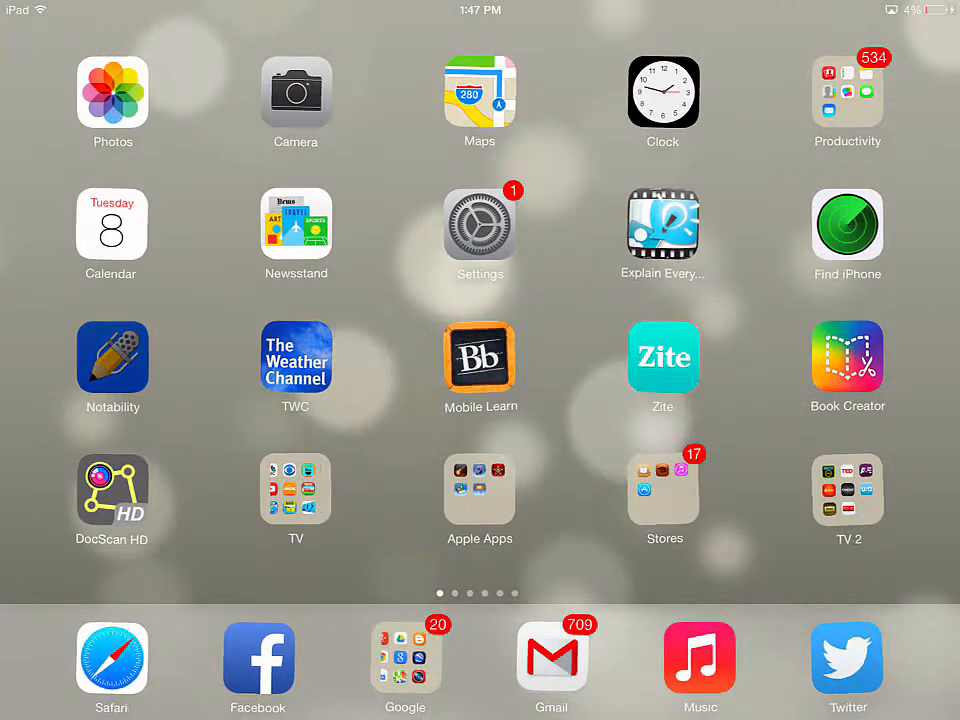
left_click(404, 656)
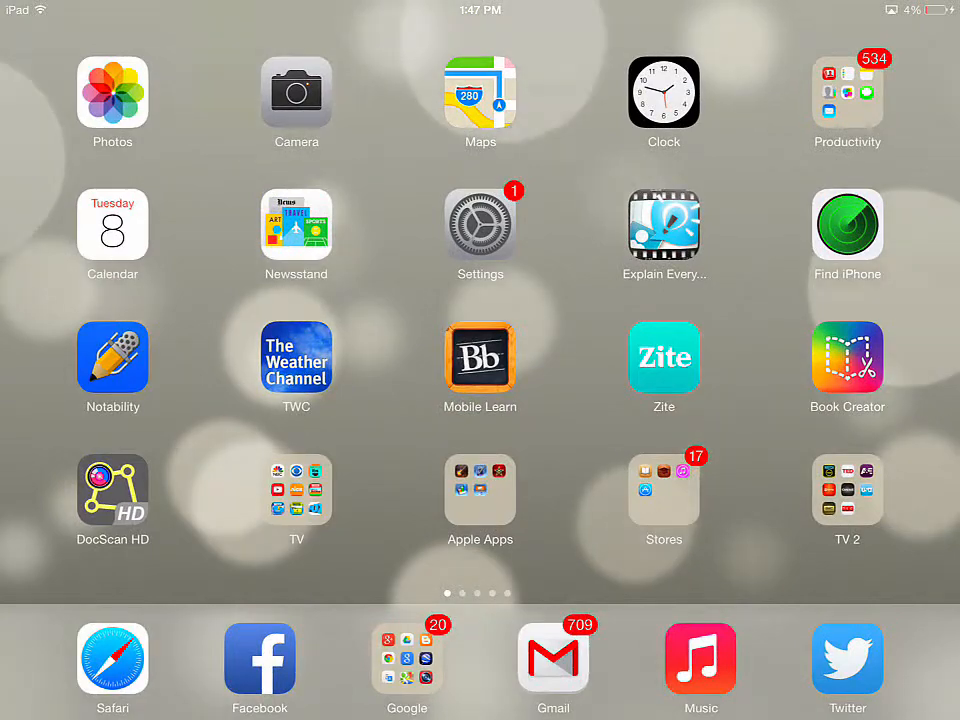
Step: Return to Settings > General > Restrictions and switch Deleting Apps off
left_click(480, 232)
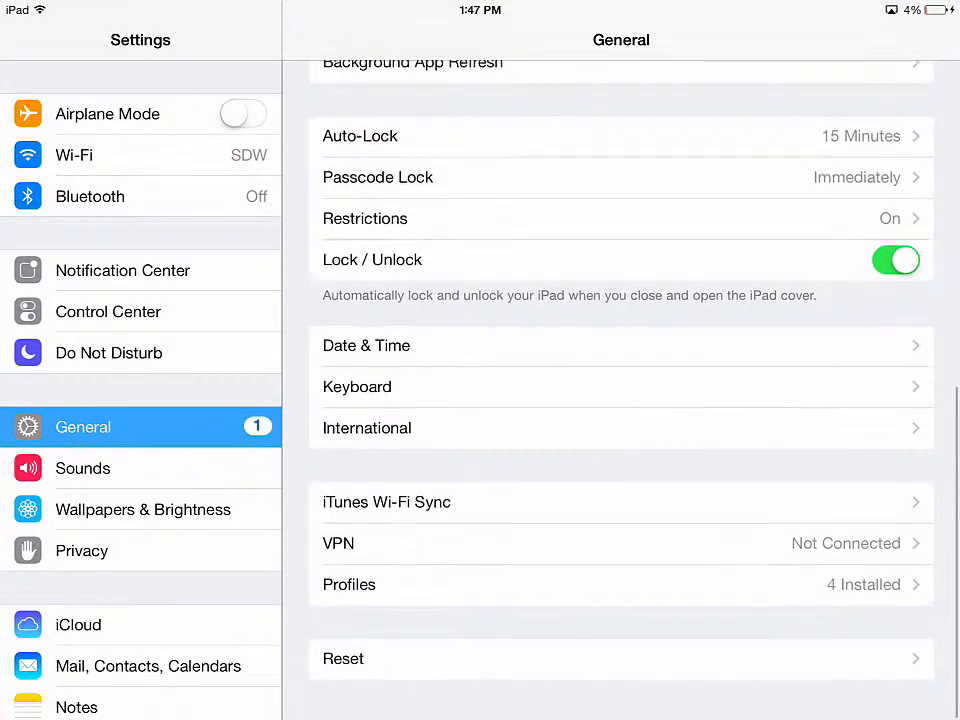
left_click(364, 218)
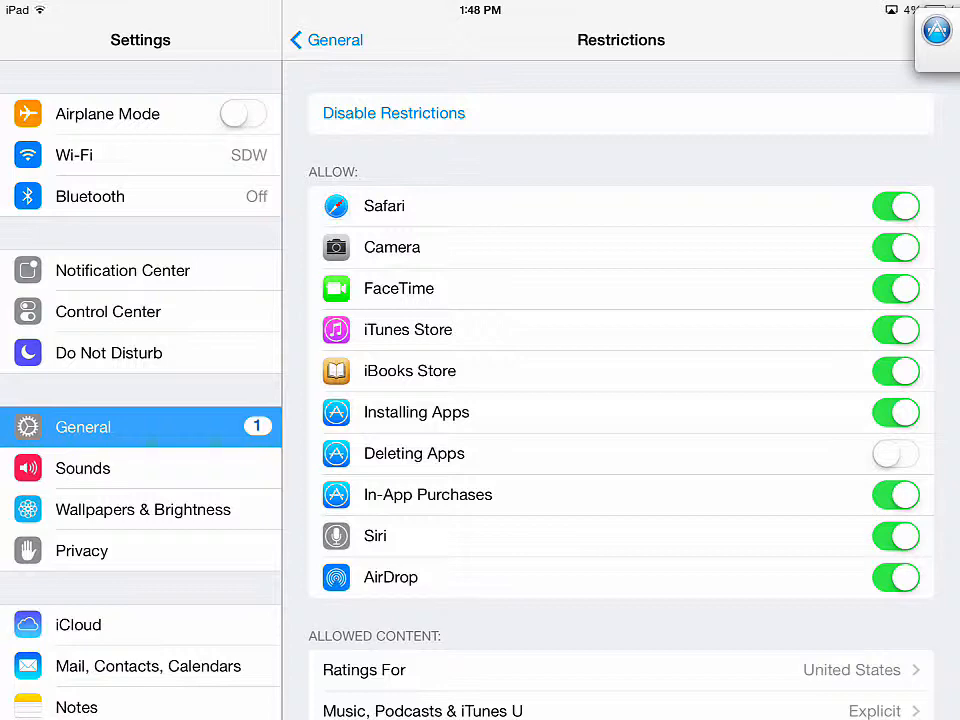
scroll("down", 3)
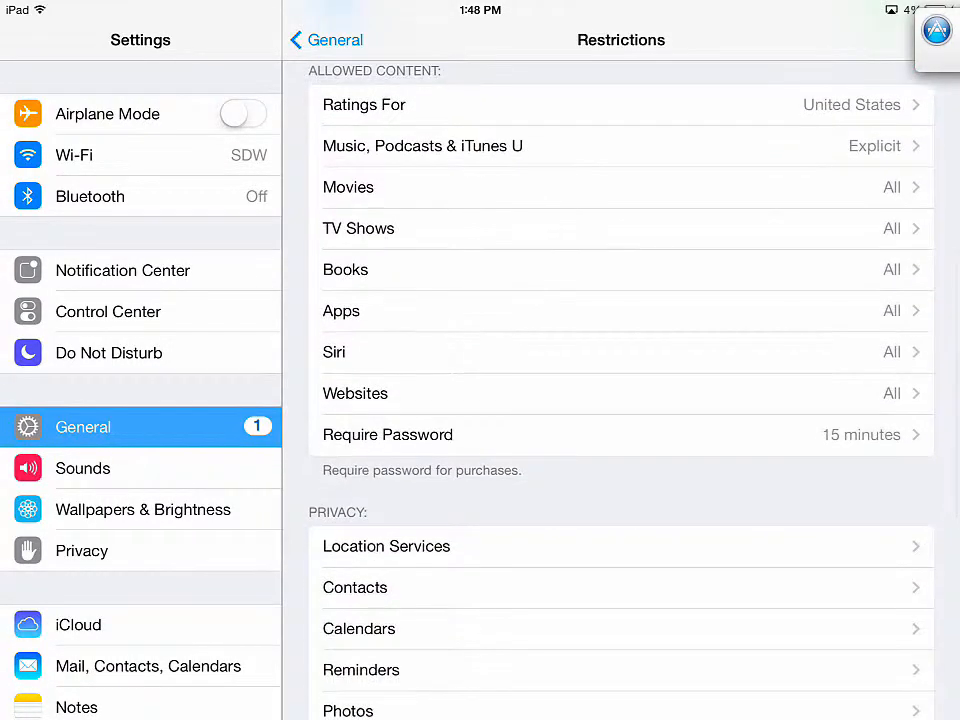
scroll("down", 3)
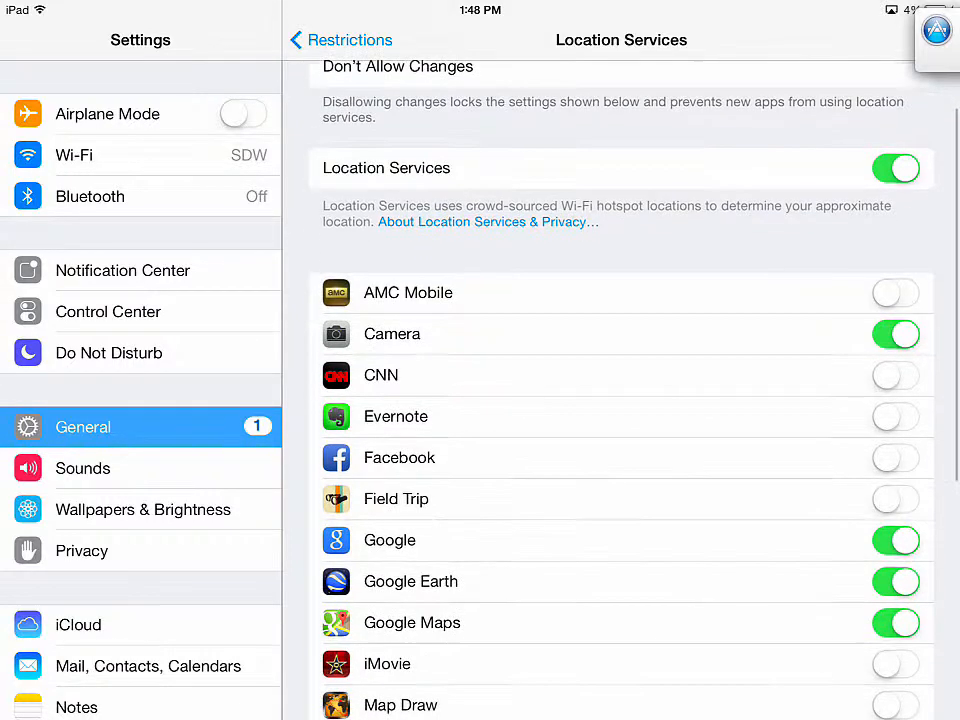
left_click(340, 40)
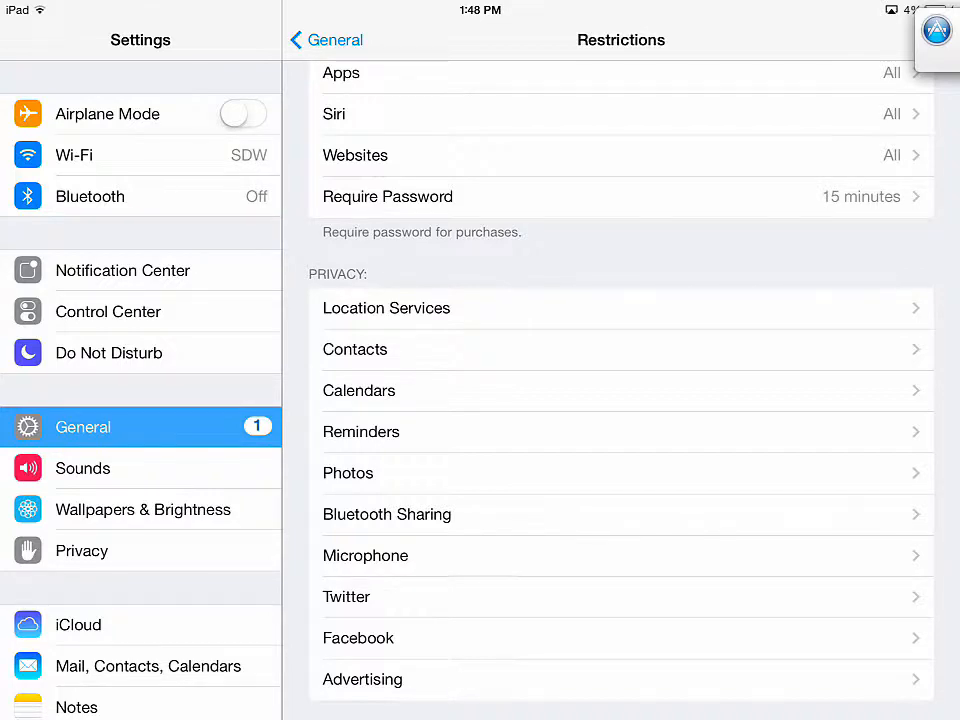
Step: Set Movies to Don't Allow Movies so Restrictions lists Movies as None
scroll("up", 3)
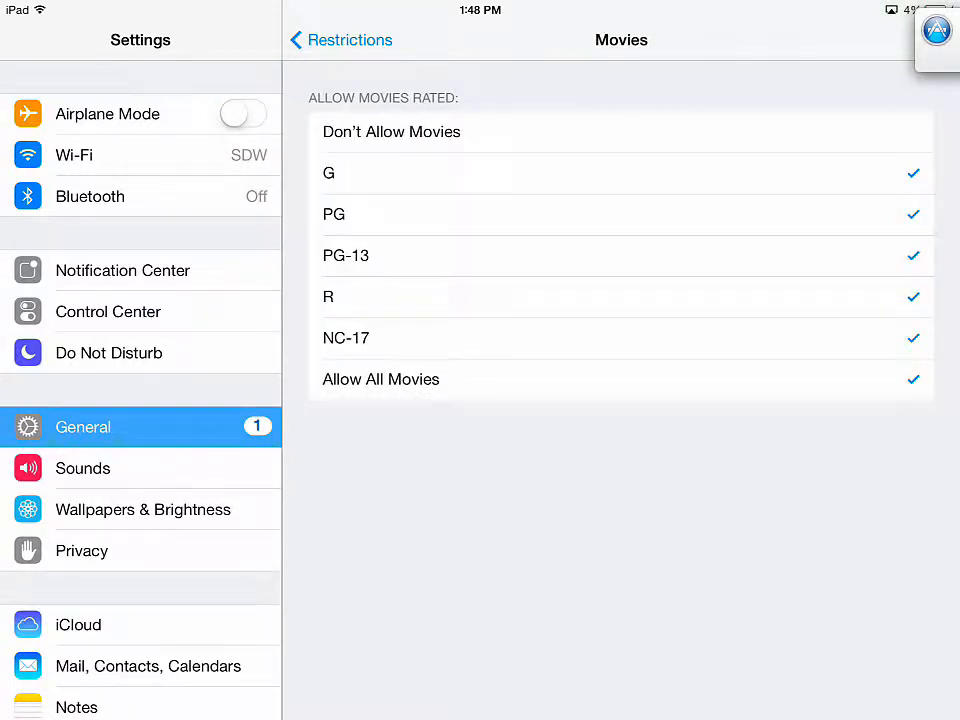
left_click(620, 132)
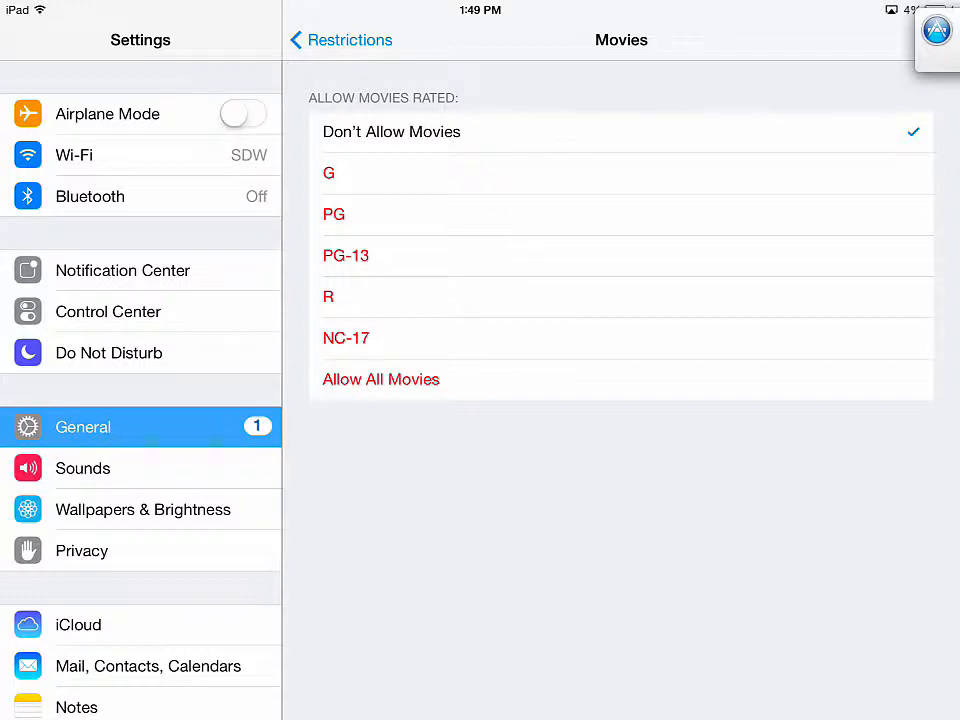
left_click(340, 40)
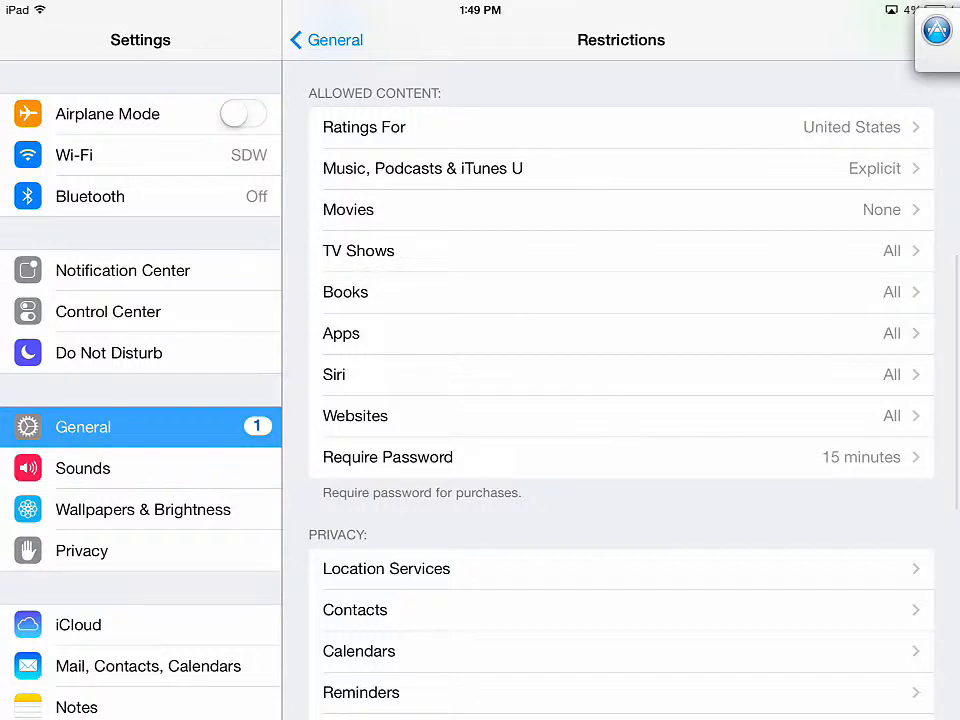